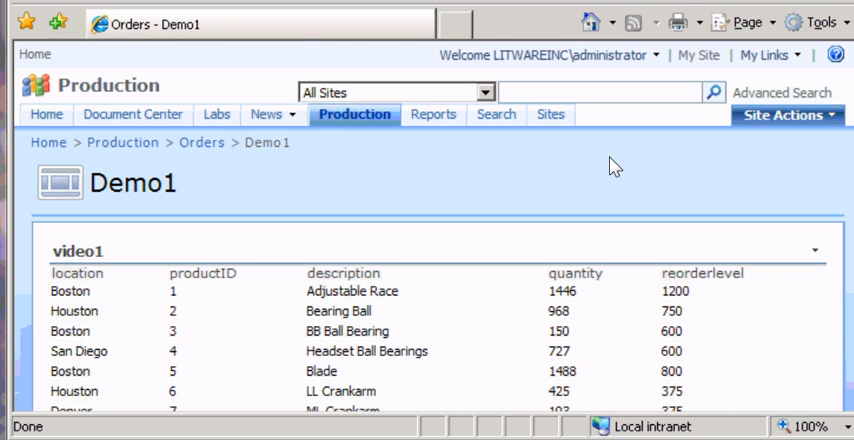
mouse_move(497, 196)
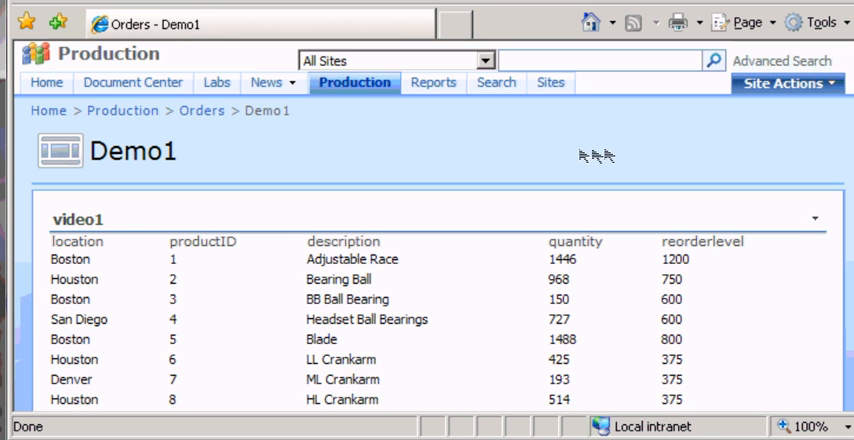
Step: Scroll Demo1.aspx down to the inserted rep data view and its task panel
scroll(down, 3)
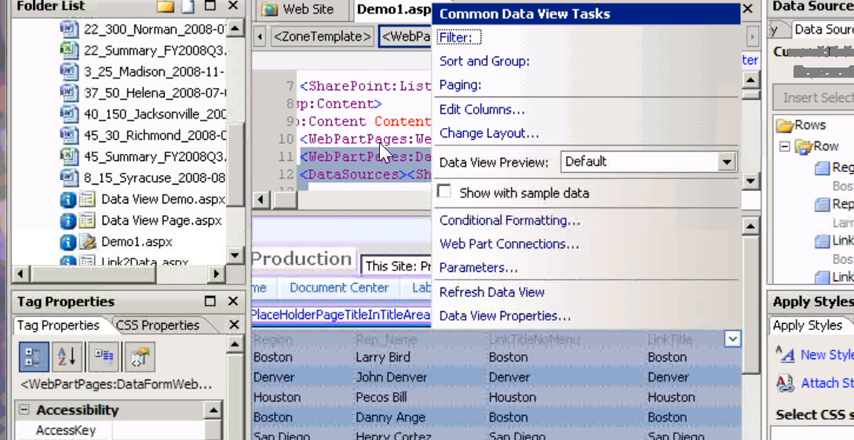
mouse_move(375, 149)
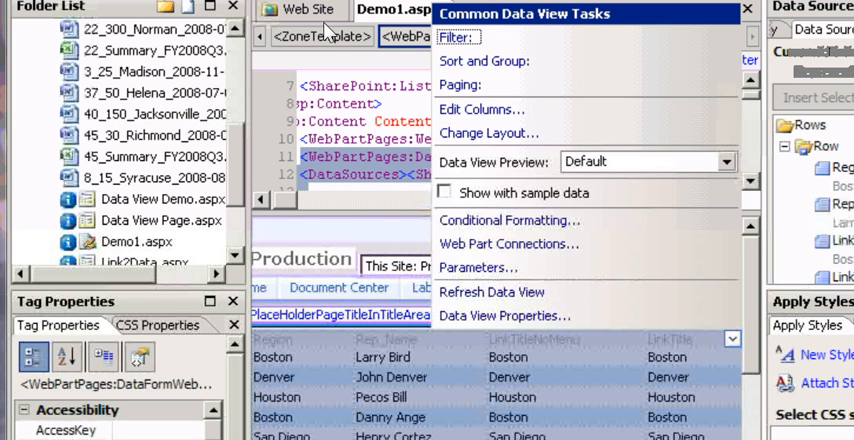
Step: Remove LinkTitle and LinkTitleNoMenu from Displayed Columns, leaving Region, Rep_Name and Phone_Number
click(481, 109)
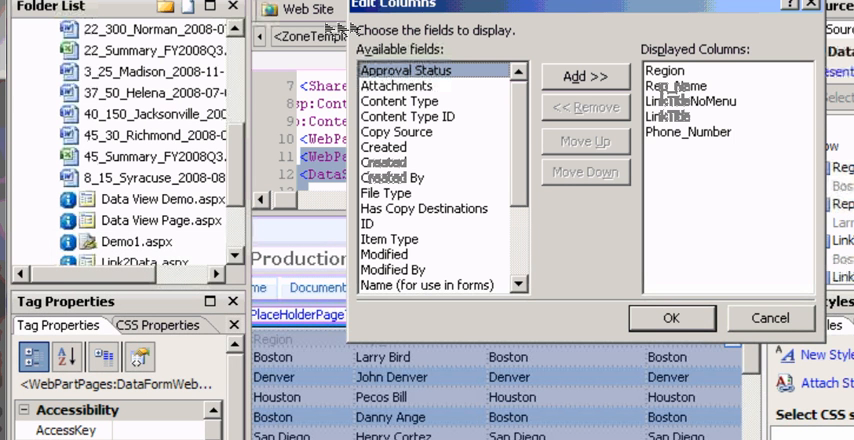
mouse_move(290, 72)
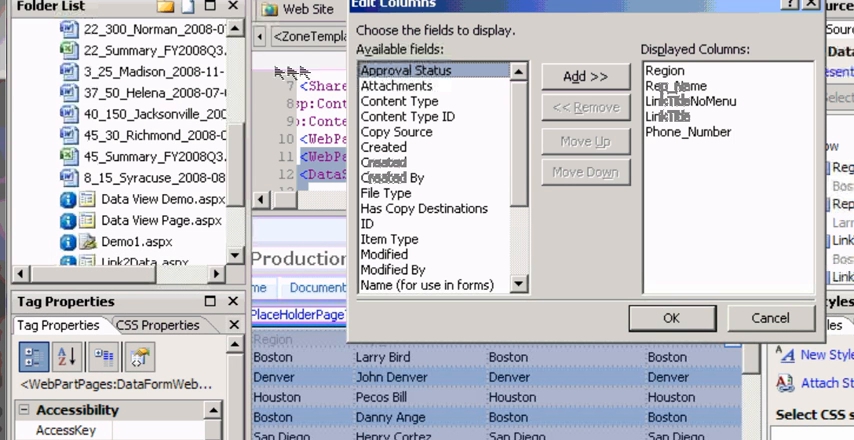
mouse_move(484, 14)
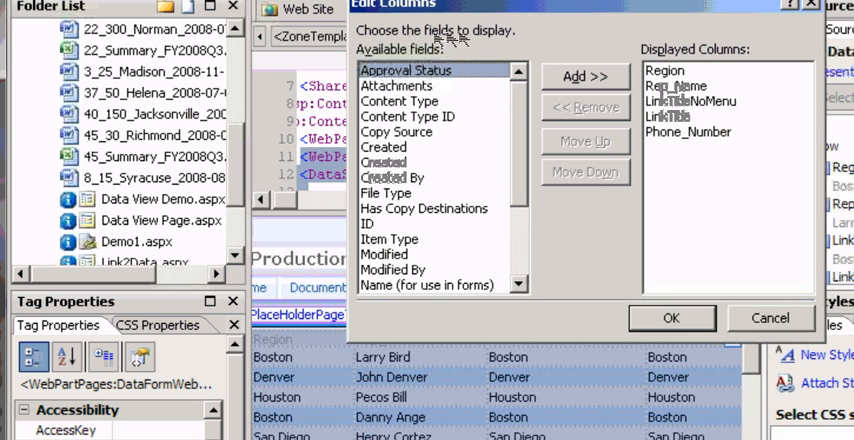
click(672, 117)
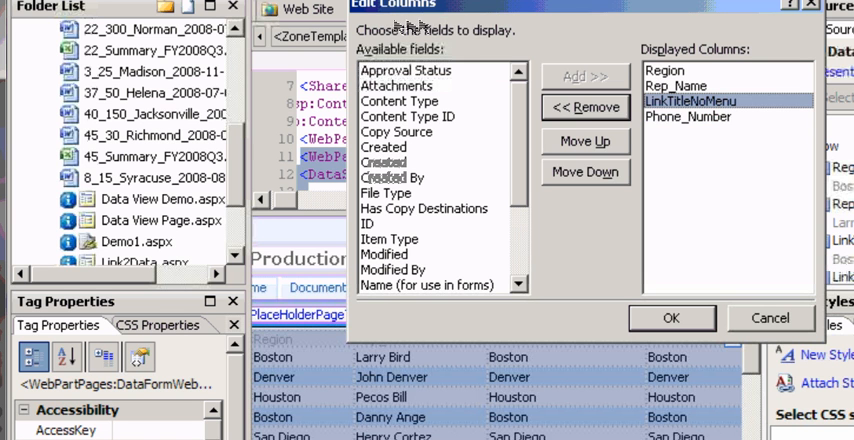
click(586, 101)
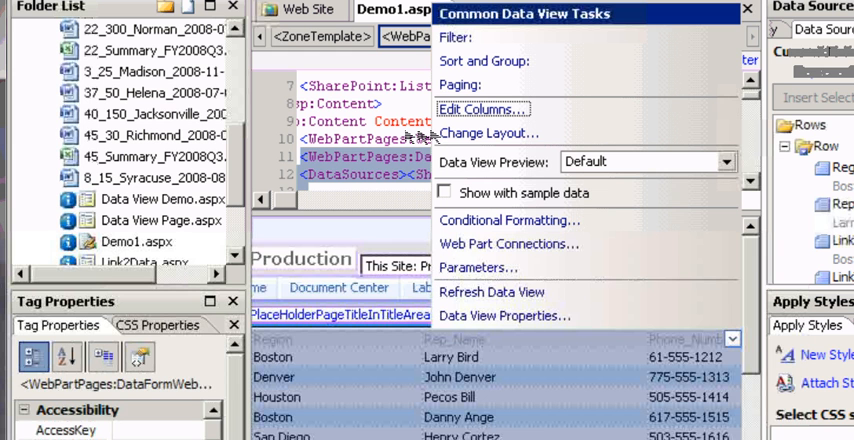
mouse_move(748, 9)
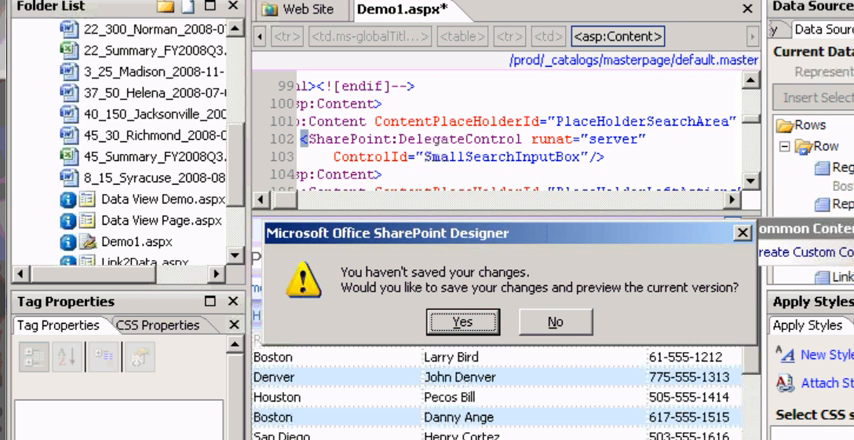
Step: Confirm saving Demo1.aspx so it previews in the browser
click(462, 321)
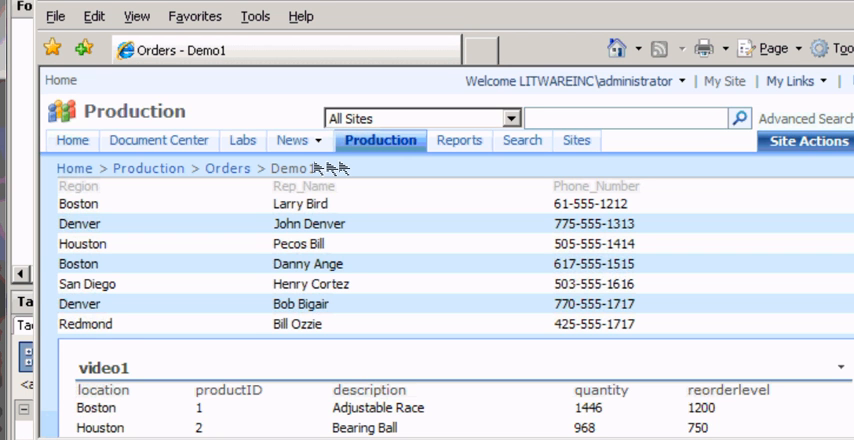
scroll(down, 3)
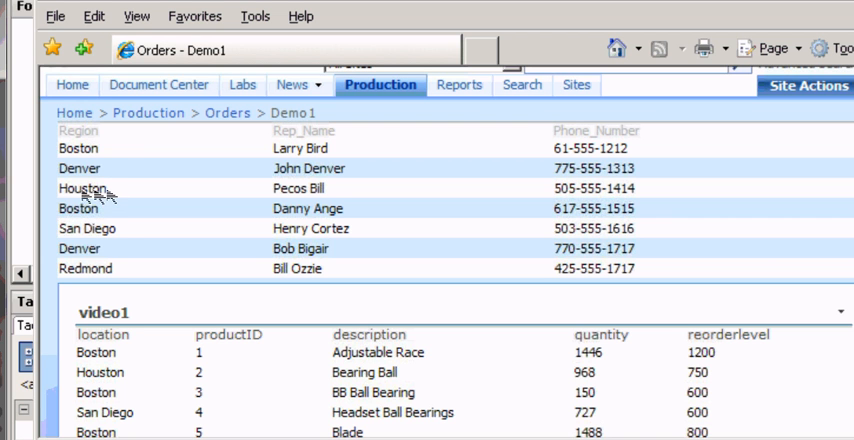
mouse_move(150, 113)
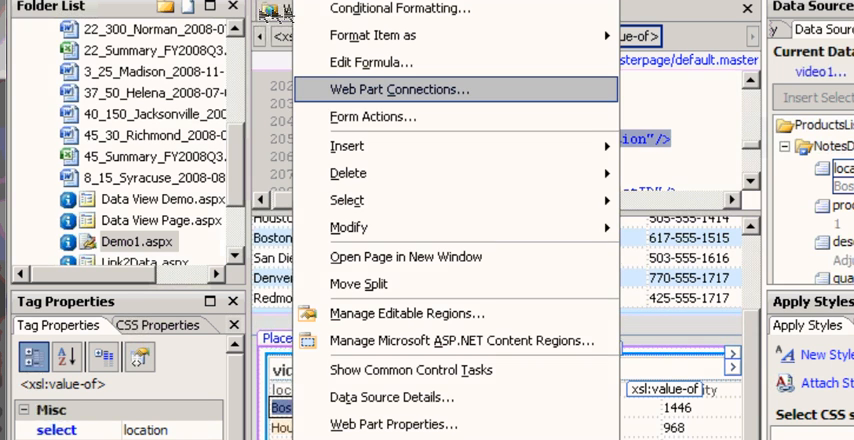
Step: Start a Web Part Connection from the video1 data view with Send Row of Data
click(399, 88)
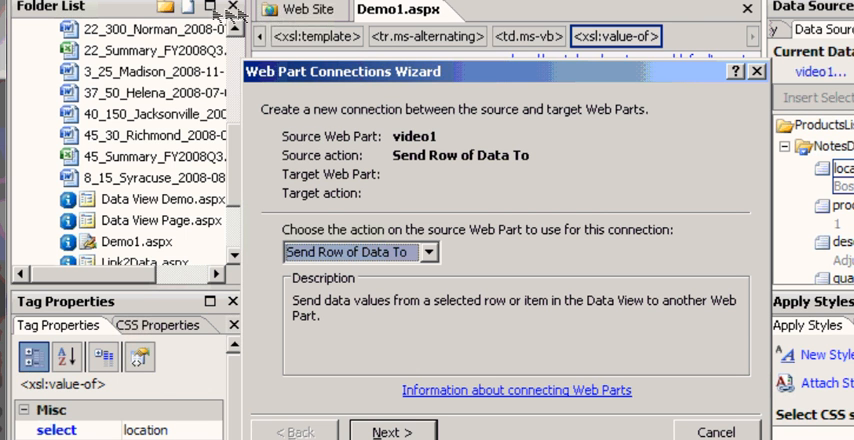
Step: Keep Send Row of Data as the action and target a web part on this page
click(429, 252)
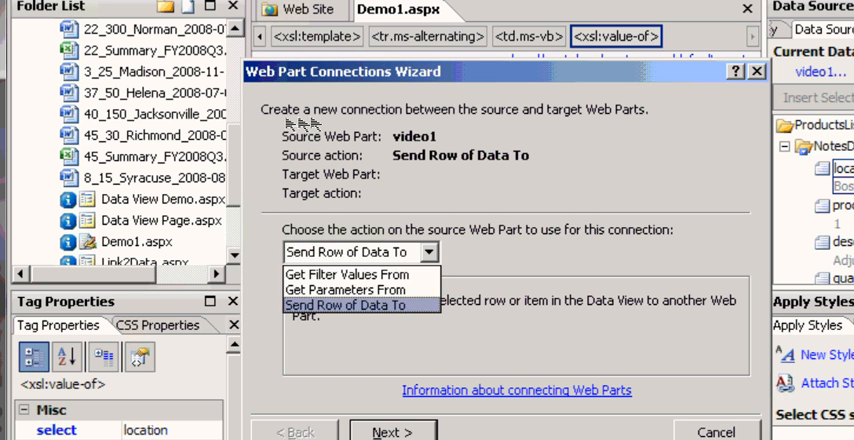
click(348, 305)
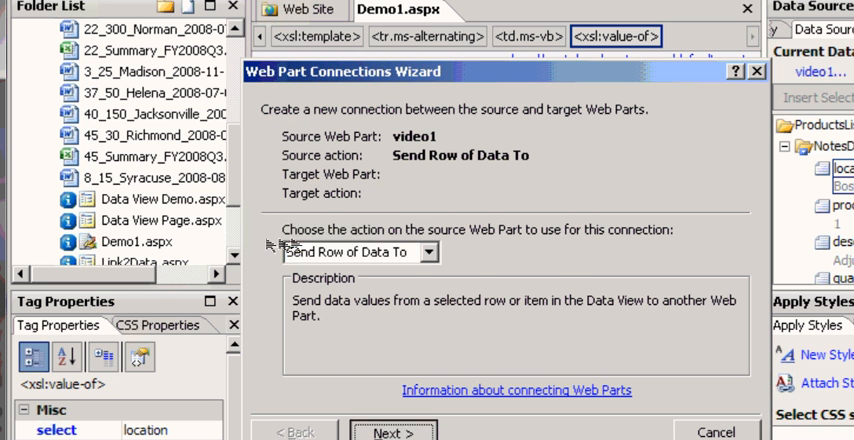
click(392, 431)
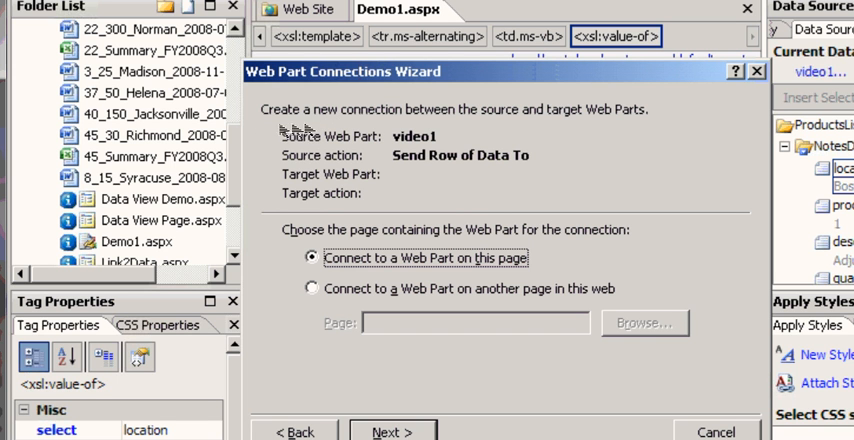
click(390, 431)
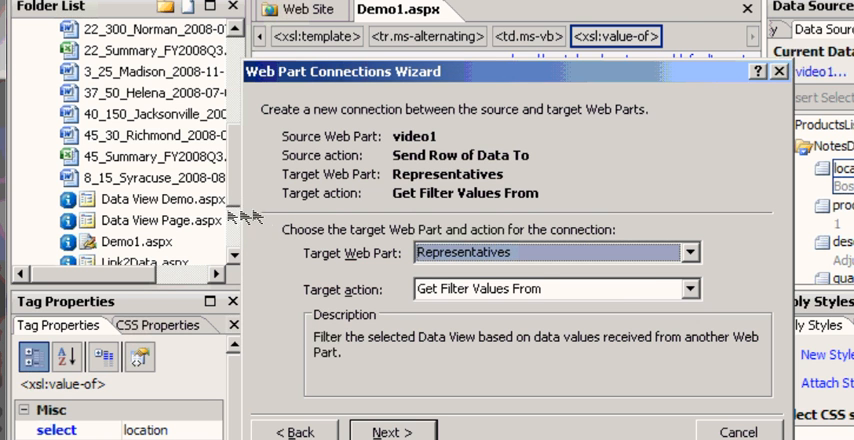
mouse_move(270, 218)
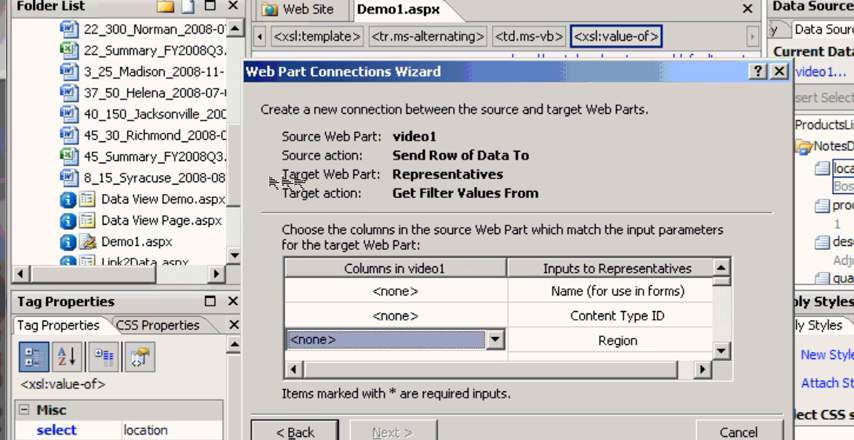
Step: Map video1's location column to the Representatives Region filter and create the hyperlink on location
click(493, 340)
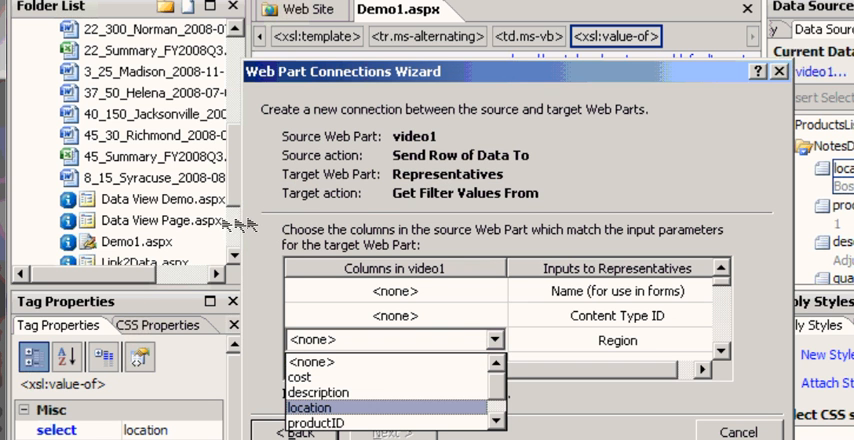
click(311, 407)
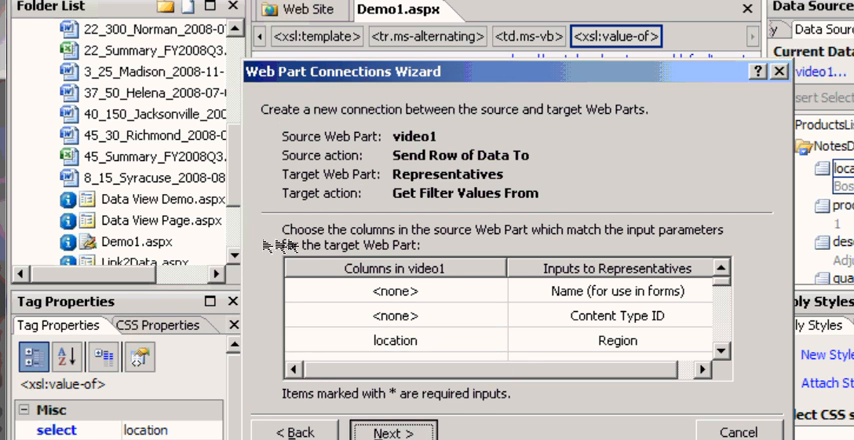
click(392, 432)
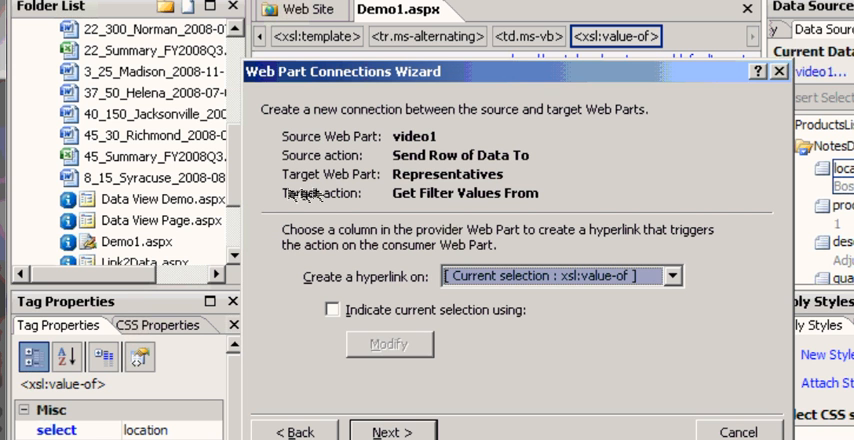
mouse_move(460, 140)
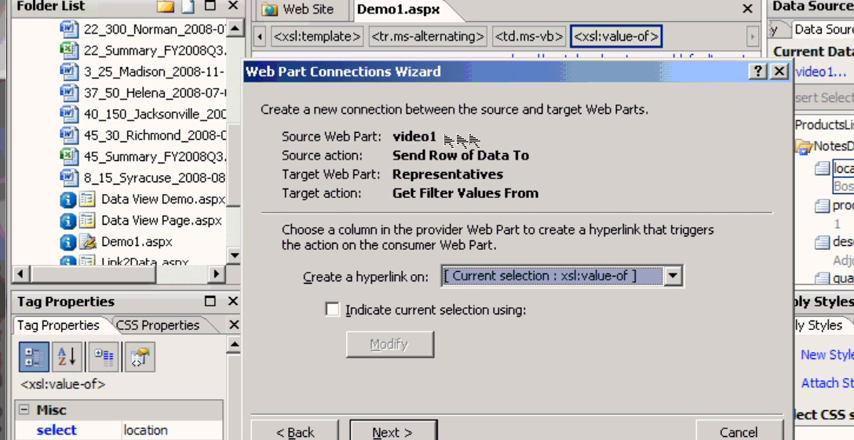
click(671, 275)
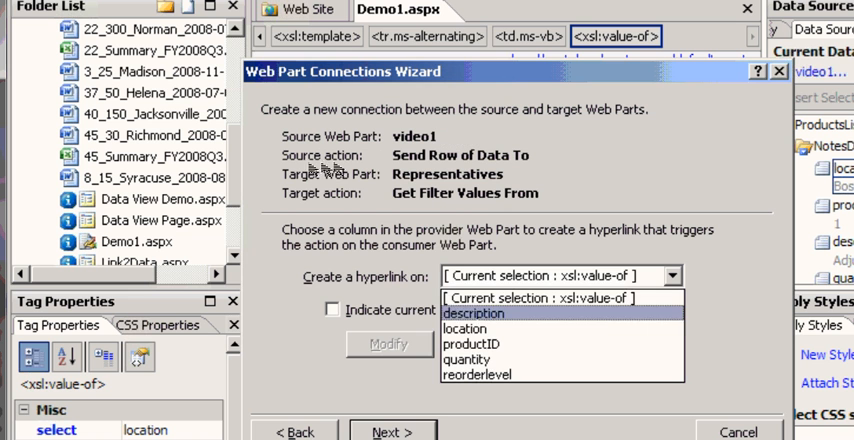
click(464, 328)
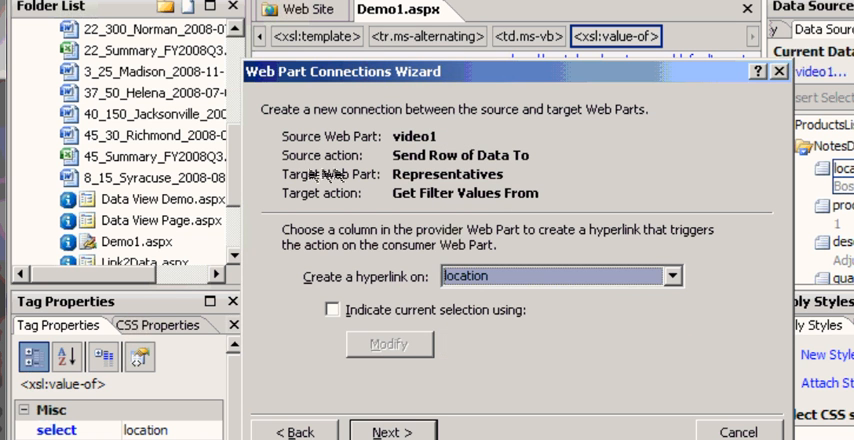
click(391, 432)
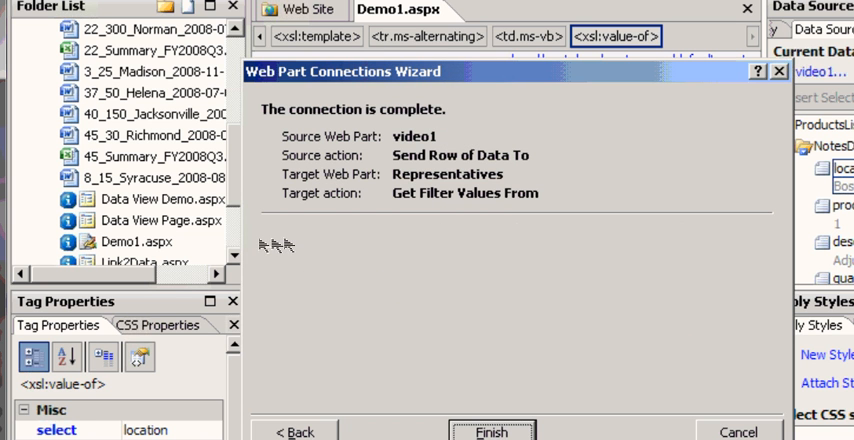
Step: Finish the connection and save Demo1.aspx for browser preview
click(491, 432)
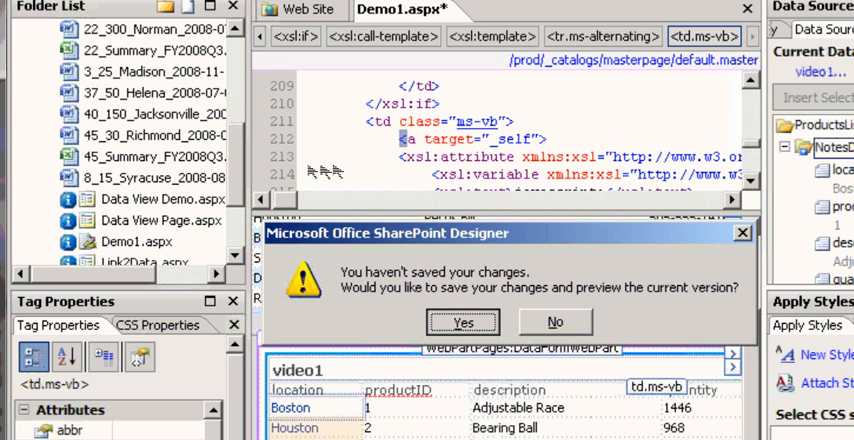
click(462, 322)
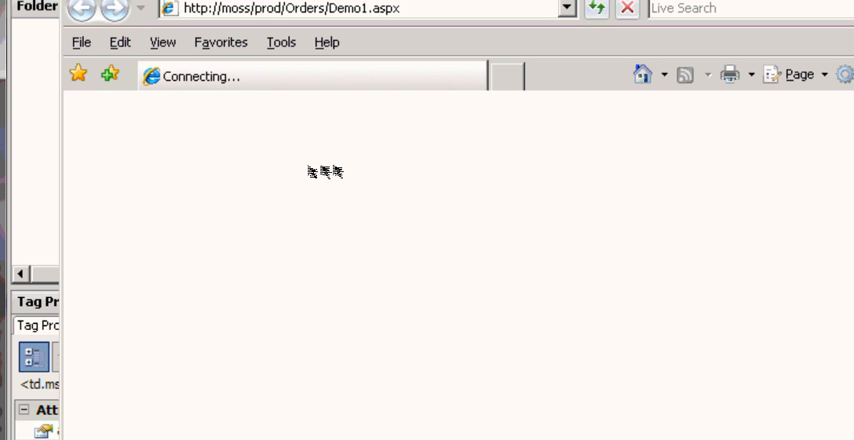
mouse_move(458, 330)
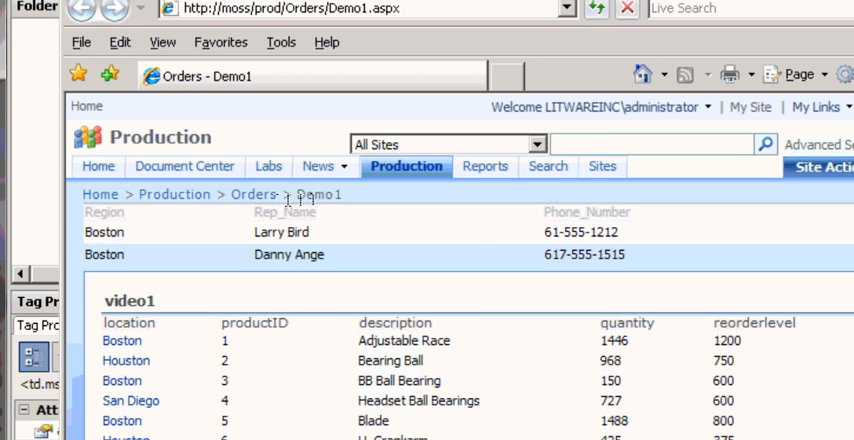
mouse_move(130, 125)
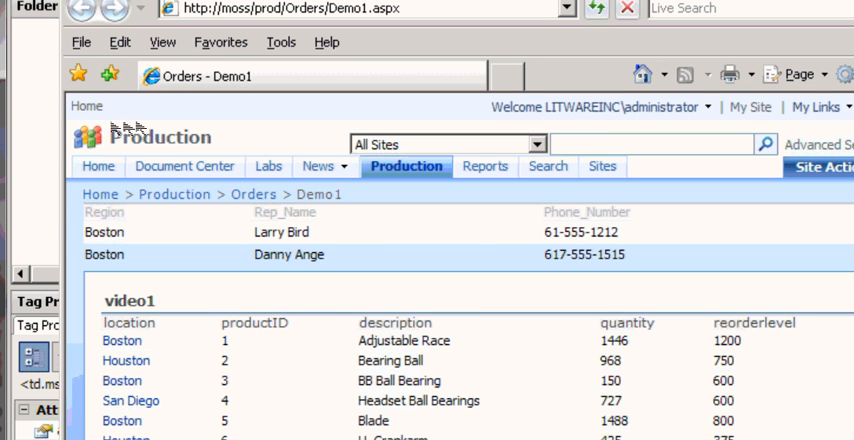
mouse_move(126, 360)
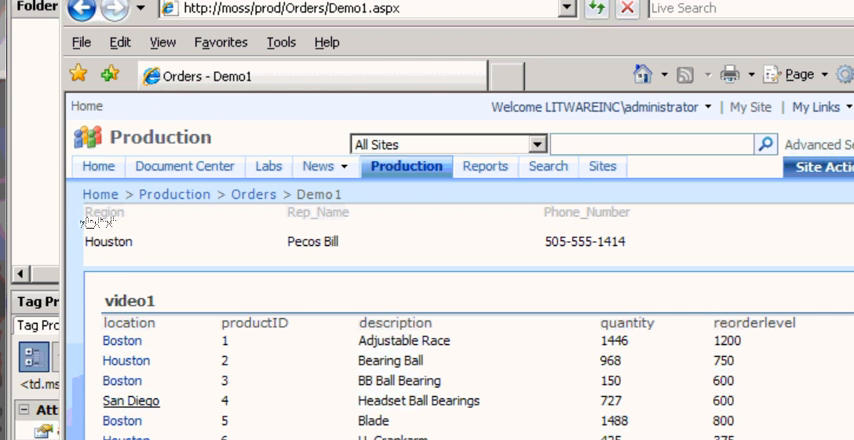
click(131, 400)
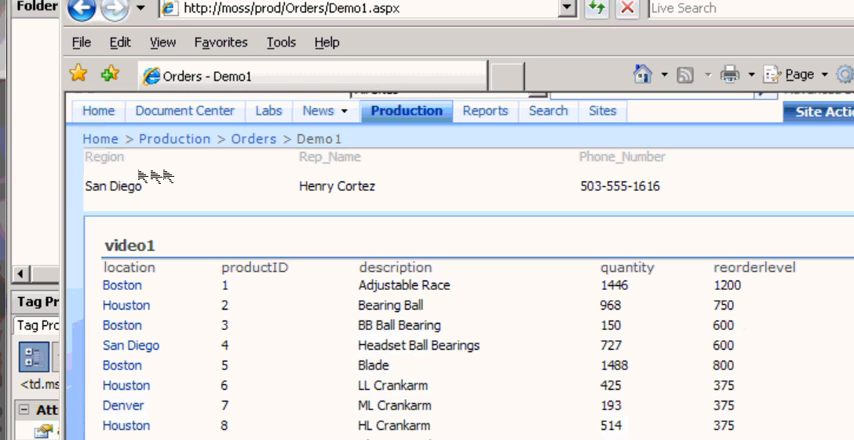
click(123, 405)
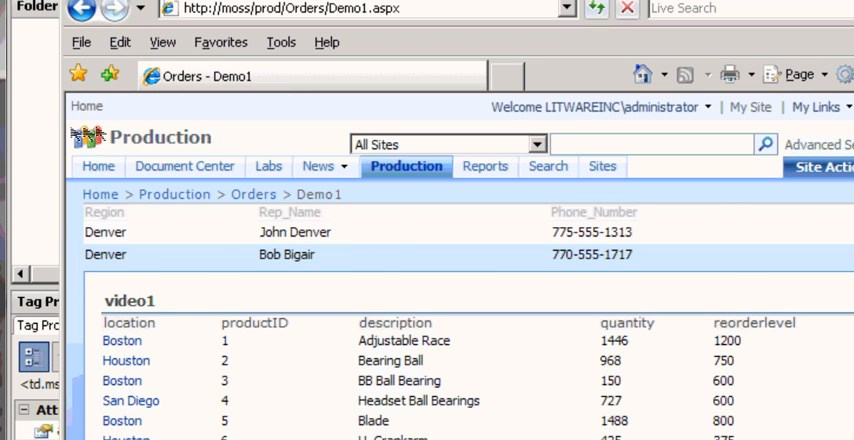
scroll(down, 3)
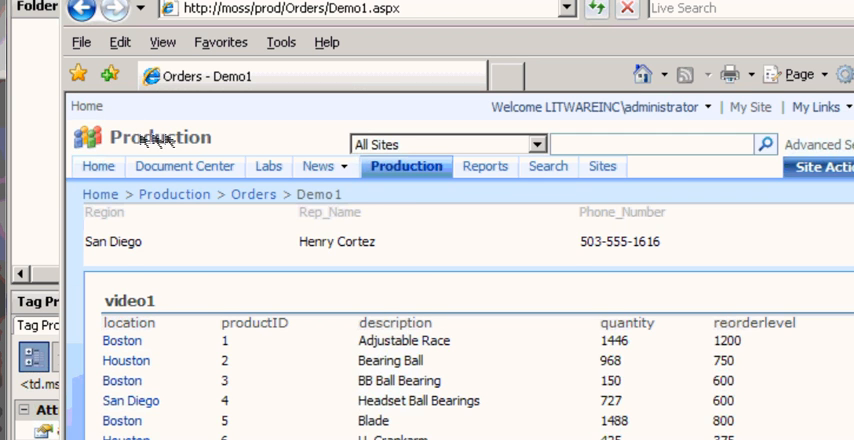
scroll(down, 3)
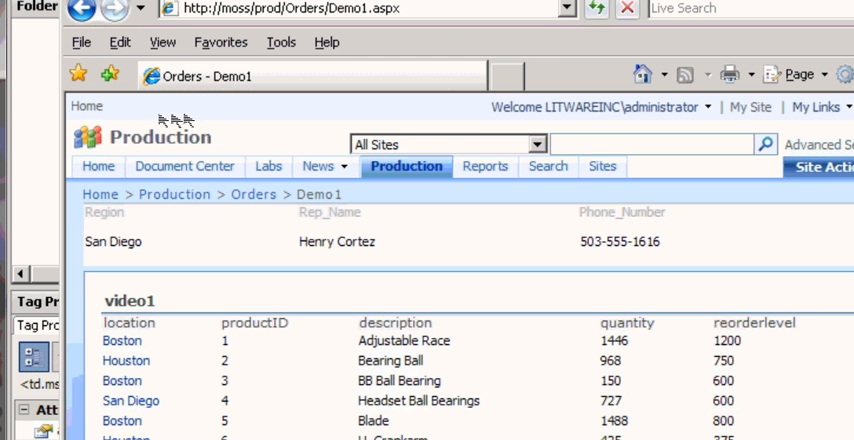
mouse_move(172, 200)
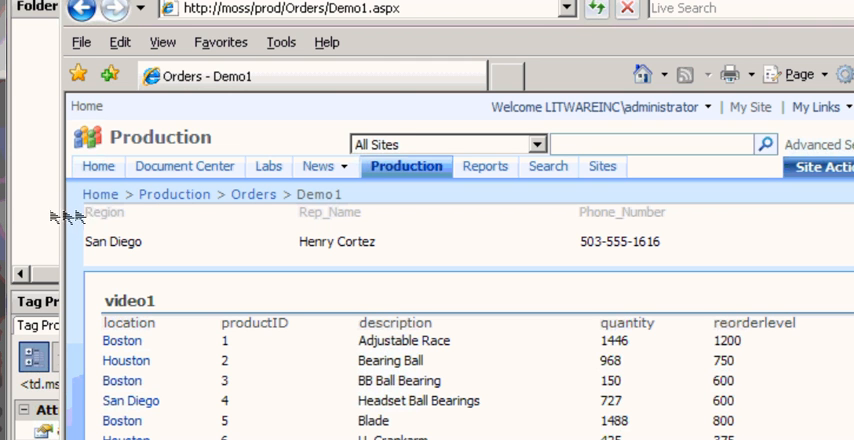
mouse_move(150, 118)
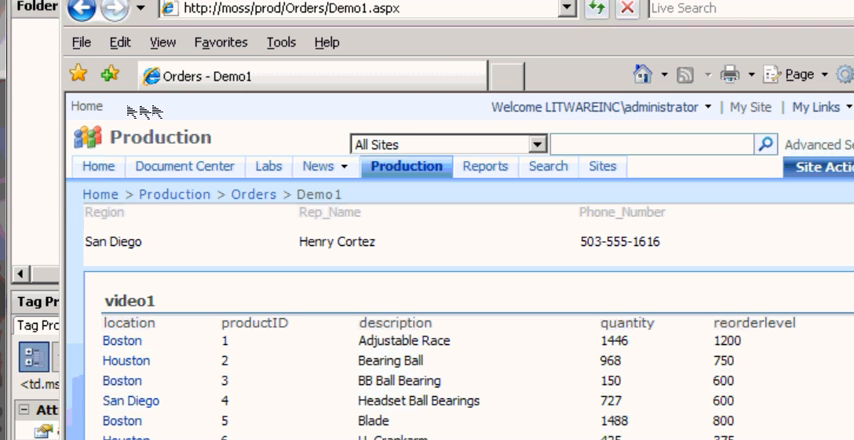
mouse_move(215, 205)
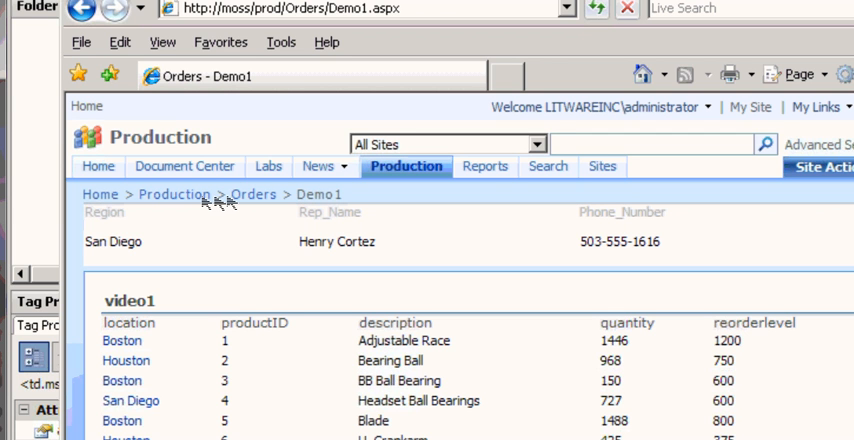